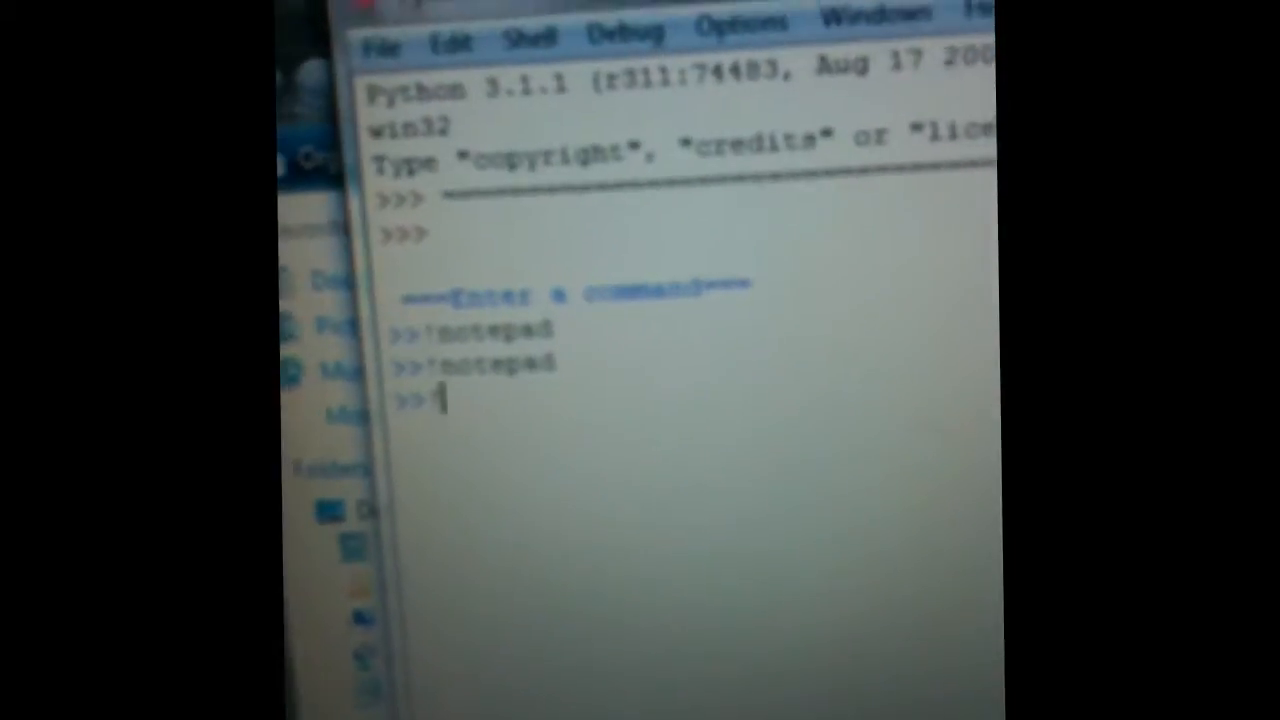
type("!notepad")
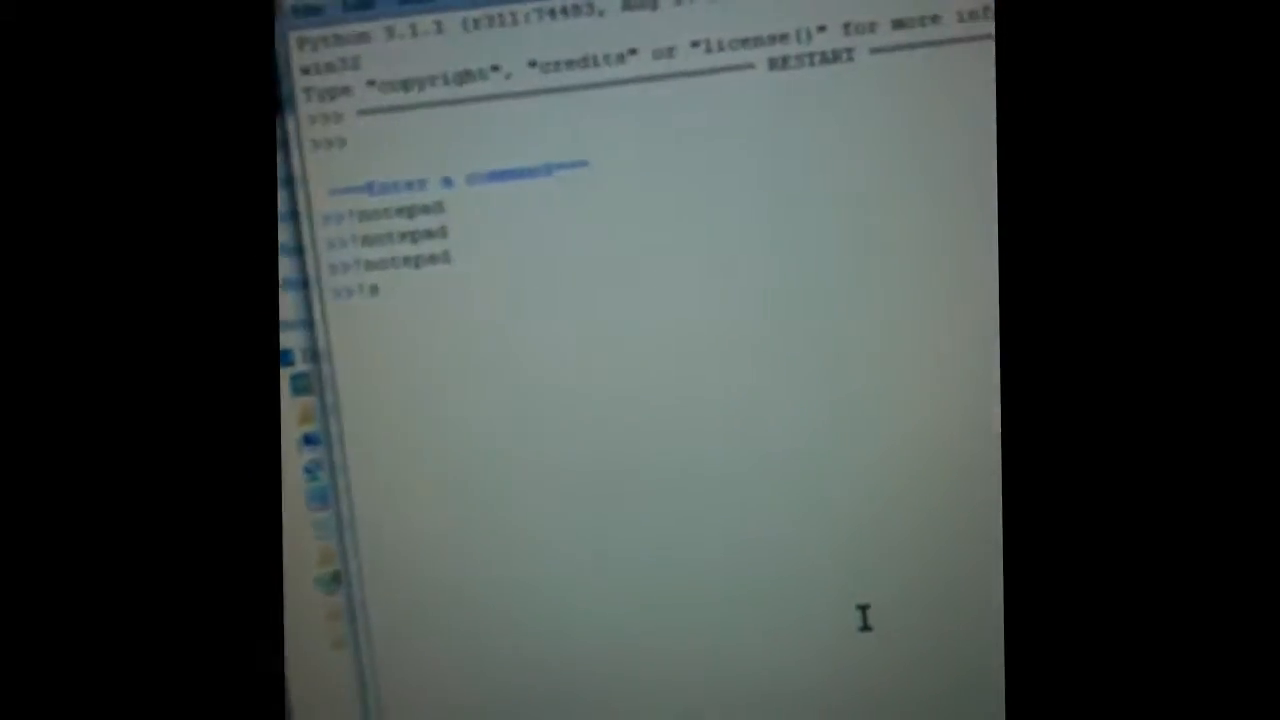
type("shutd")
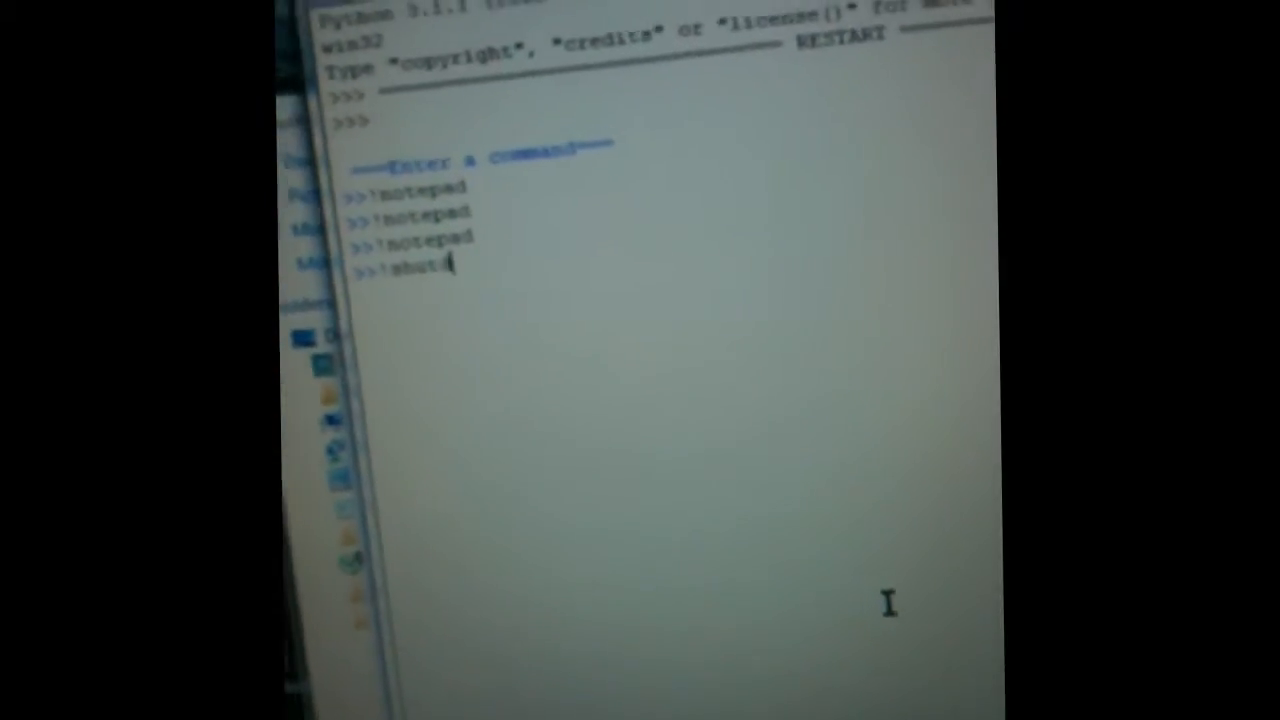